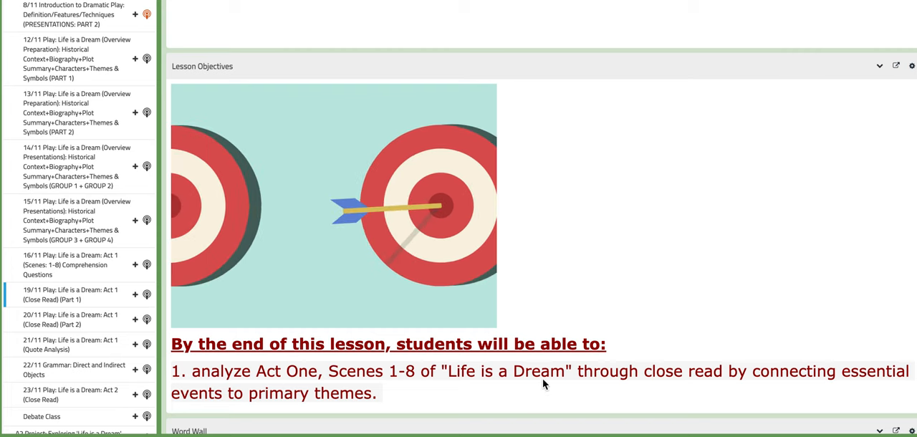
pyautogui.scroll(-3)
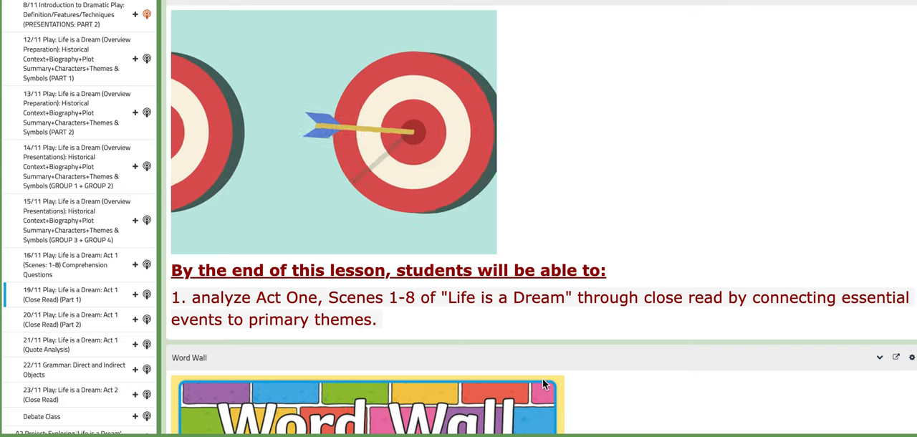
pyautogui.scroll(-3)
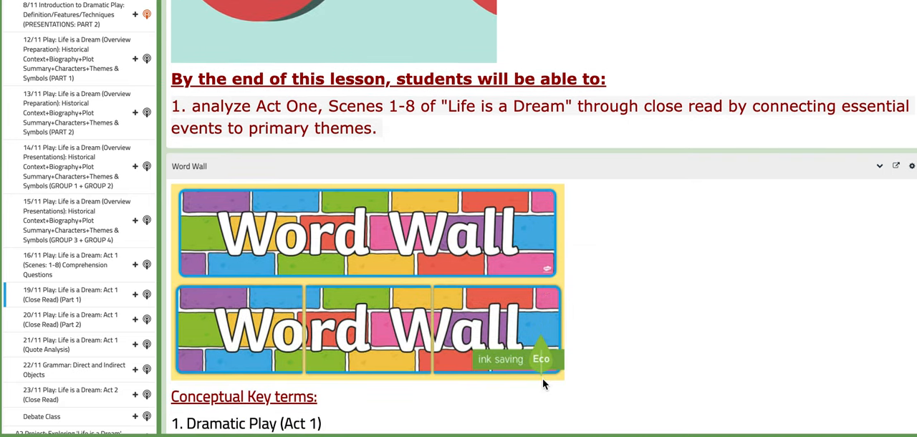
pyautogui.scroll(-3)
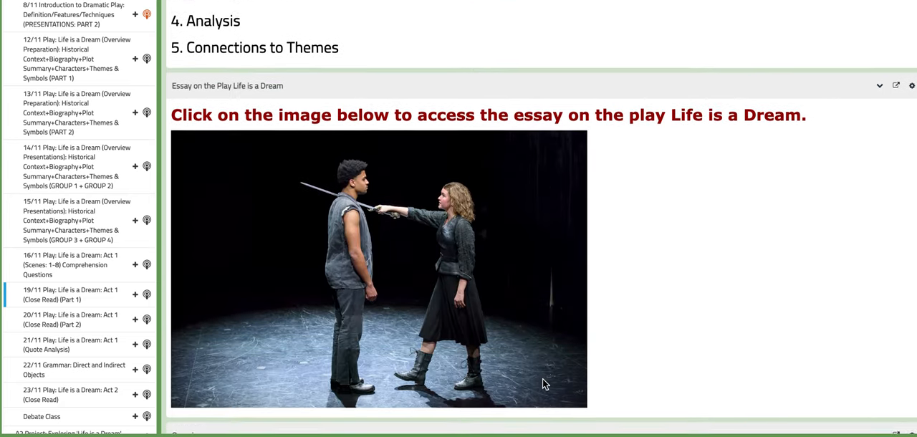
pyautogui.scroll(-3)
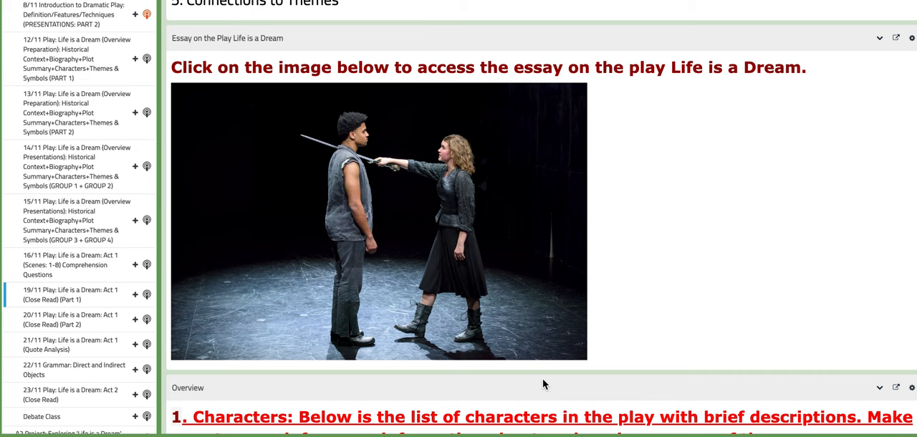
pyautogui.scroll(-3)
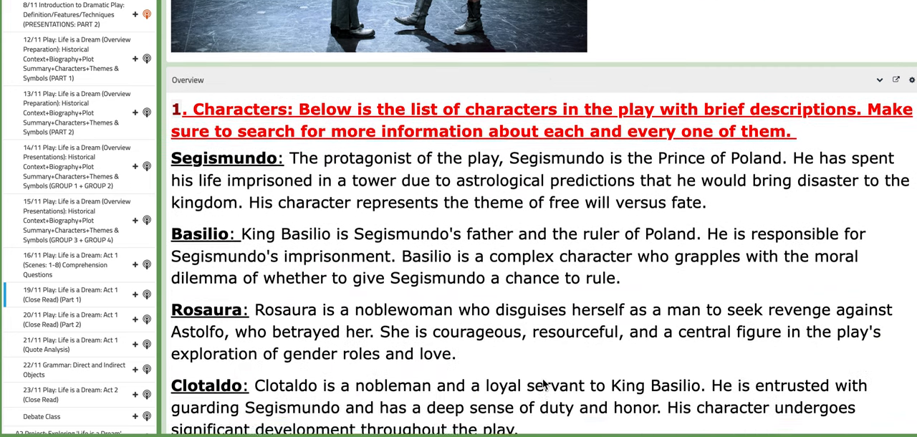
pyautogui.scroll(-3)
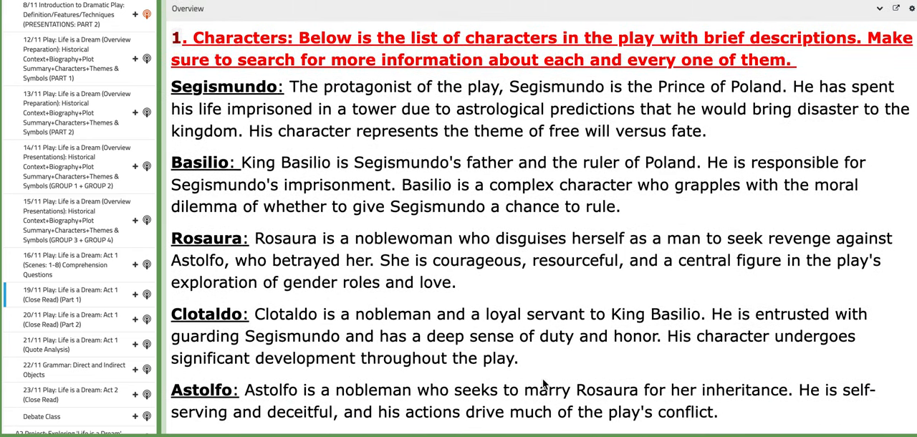
pyautogui.scroll(-3)
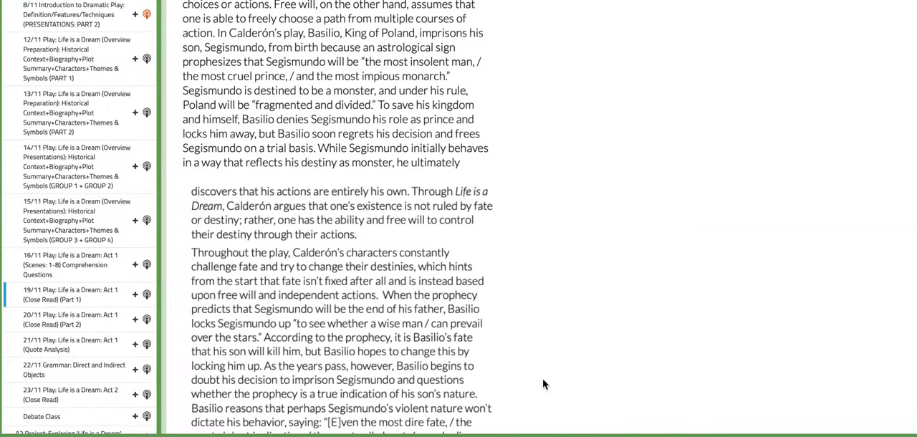
pyautogui.scroll(-3)
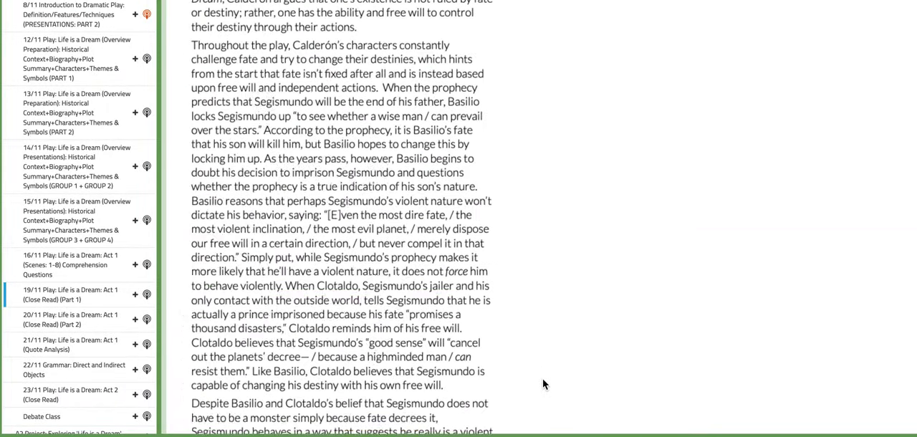
pyautogui.scroll(-3)
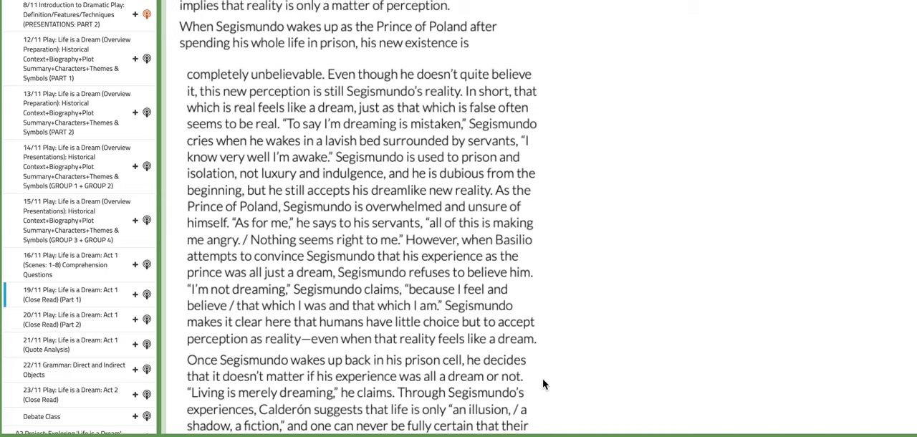
pyautogui.scroll(-3)
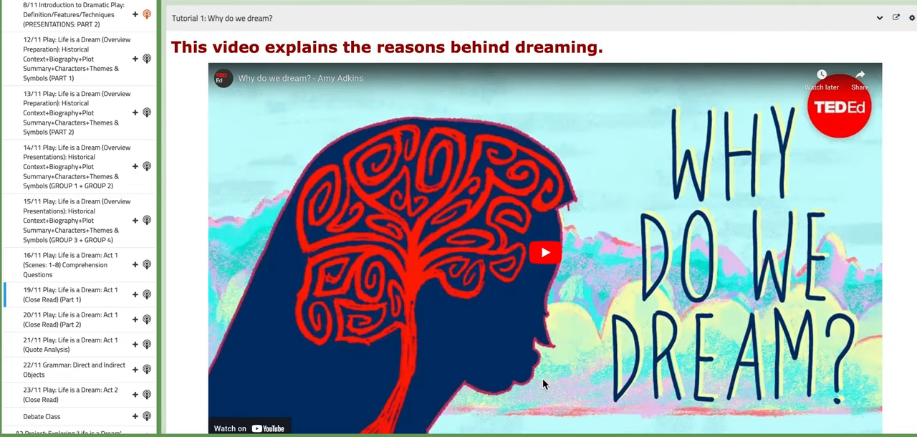
pyautogui.scroll(-3)
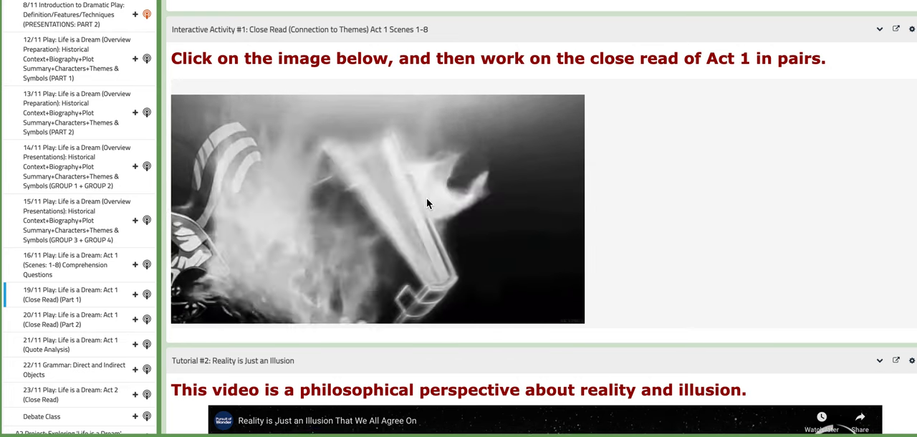
pyautogui.scroll(-3)
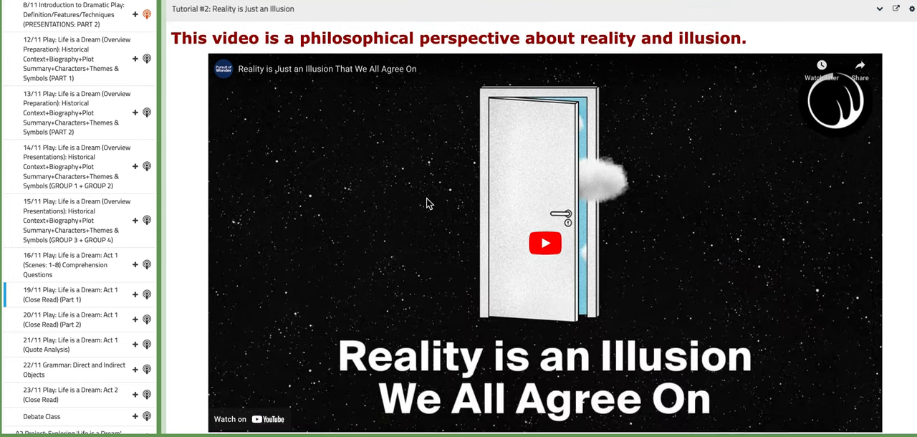
pyautogui.scroll(-3)
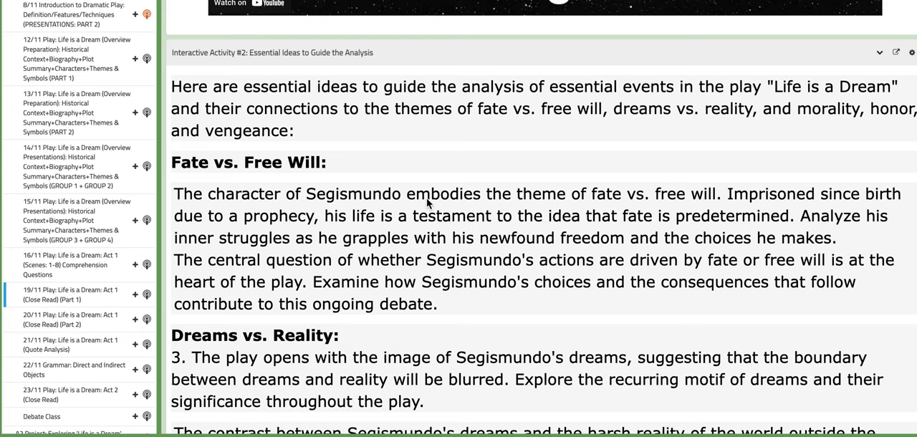
pyautogui.scroll(-3)
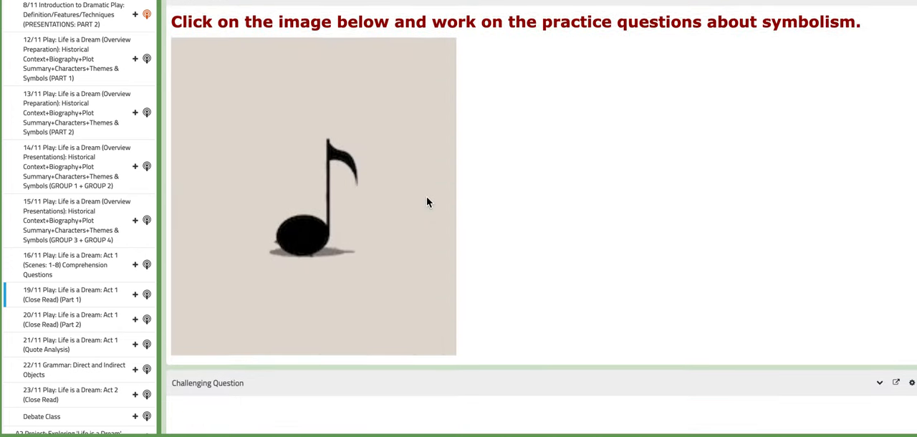
pyautogui.scroll(-3)
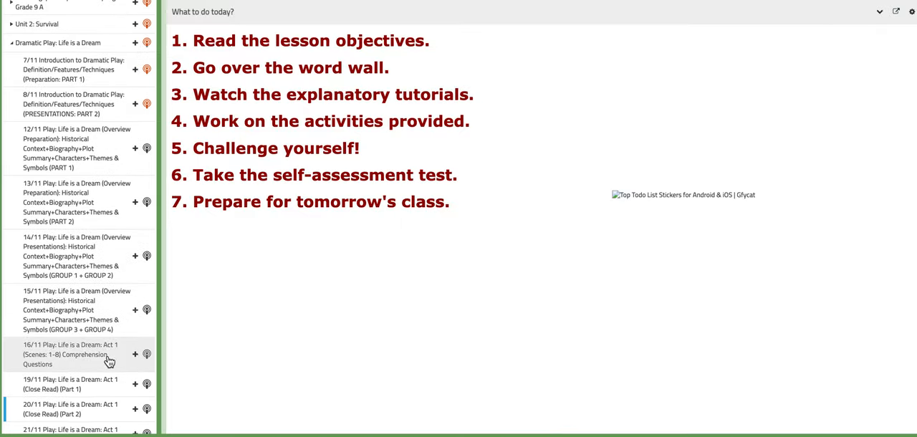
pyautogui.scroll(-3)
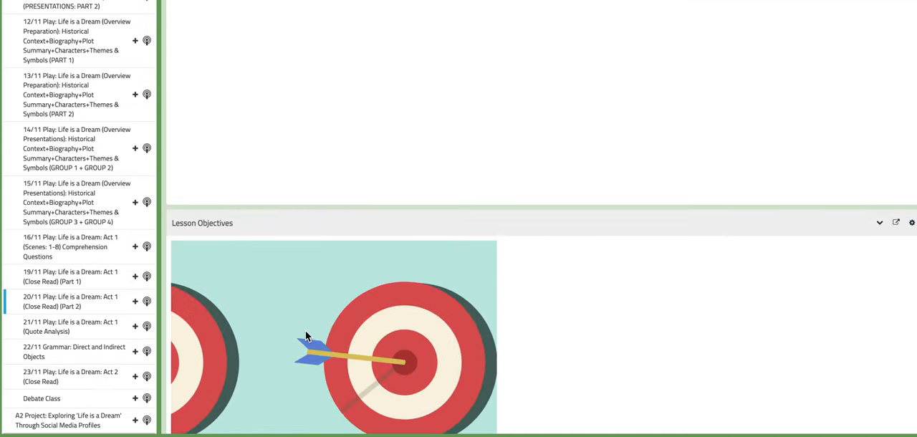
pyautogui.scroll(-3)
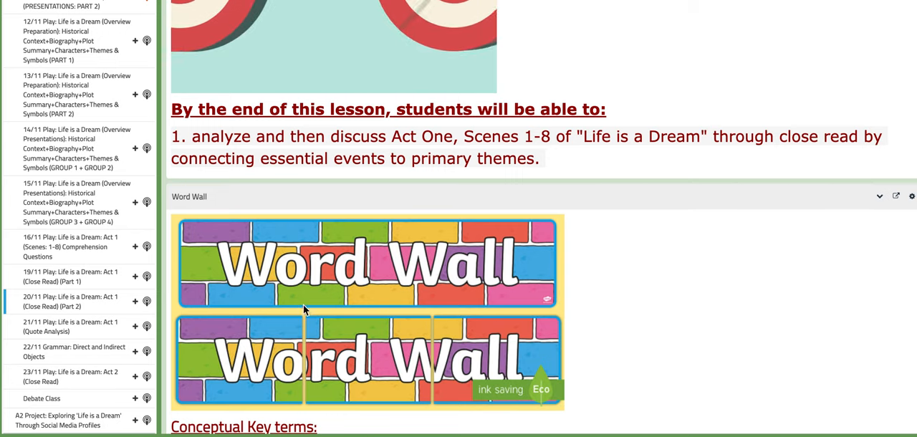
pyautogui.scroll(-3)
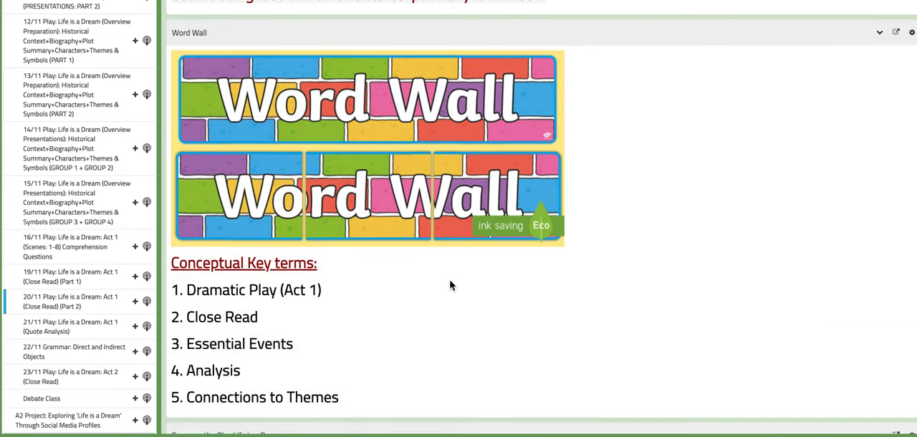
pyautogui.scroll(-3)
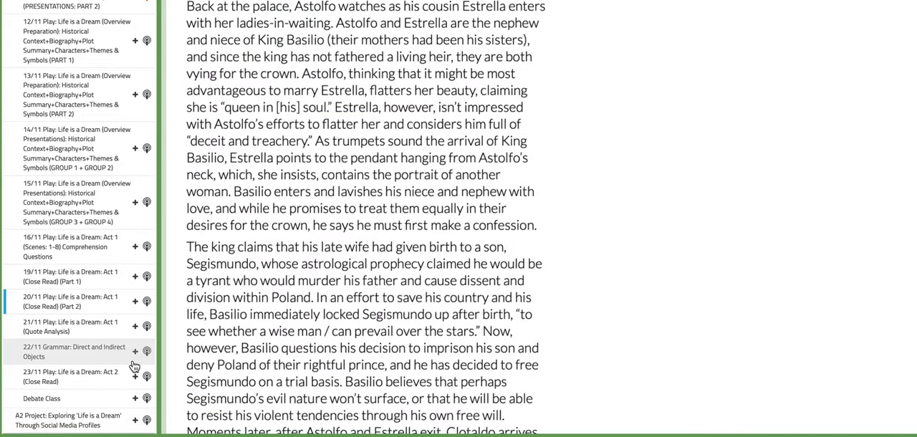
pyautogui.scroll(-3)
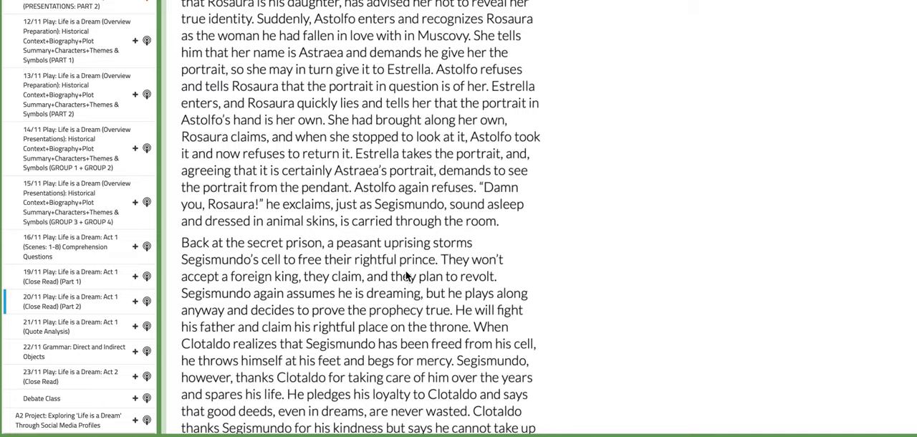
pyautogui.scroll(-3)
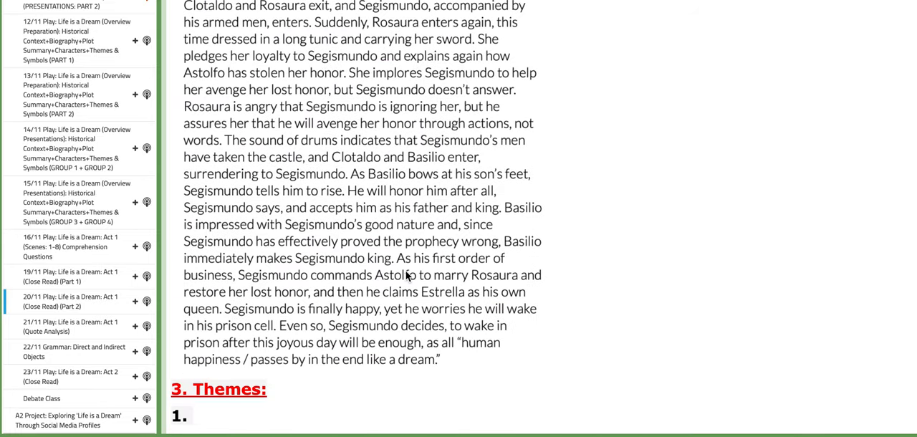
pyautogui.scroll(-3)
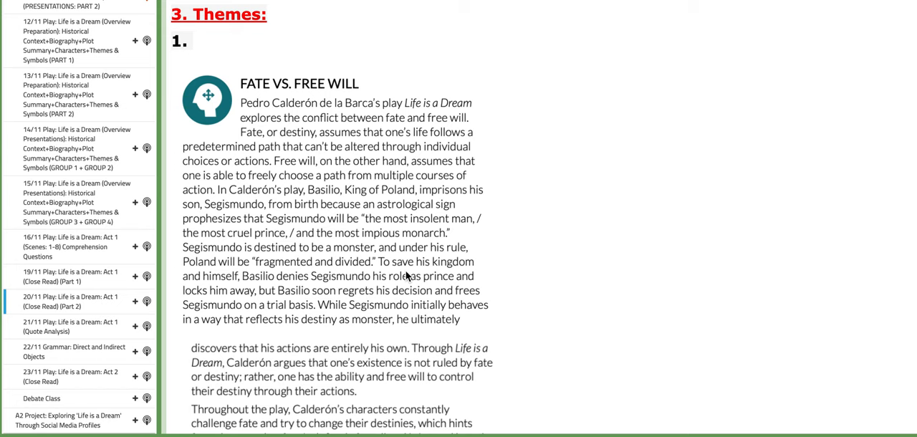
pyautogui.scroll(-3)
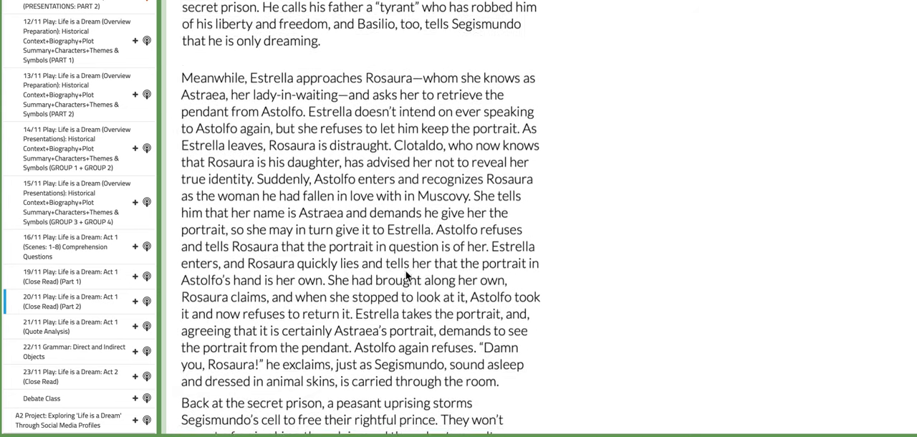
pyautogui.scroll(3)
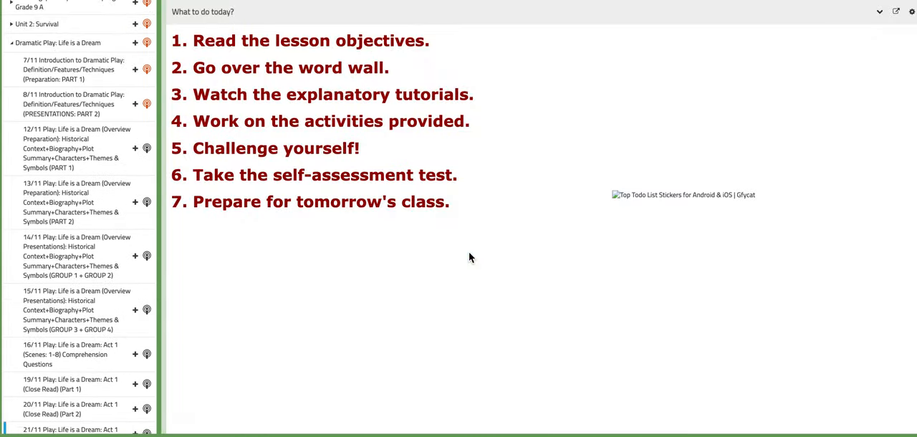
pyautogui.scroll(-3)
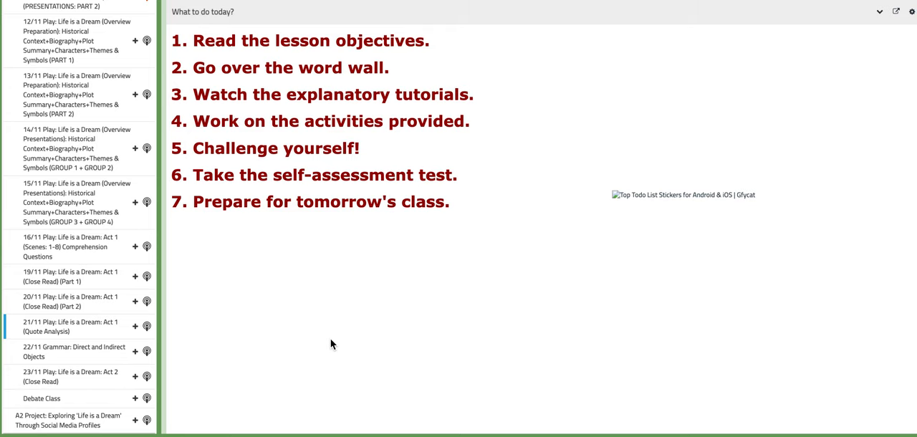
pyautogui.scroll(-3)
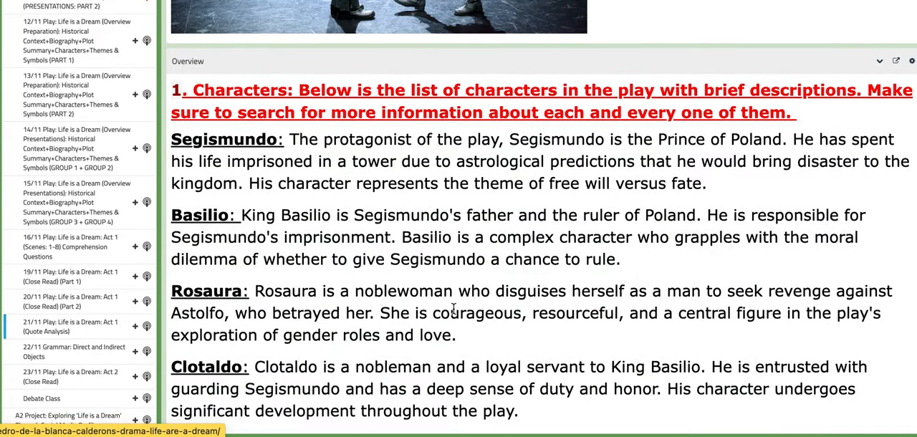
pyautogui.scroll(-3)
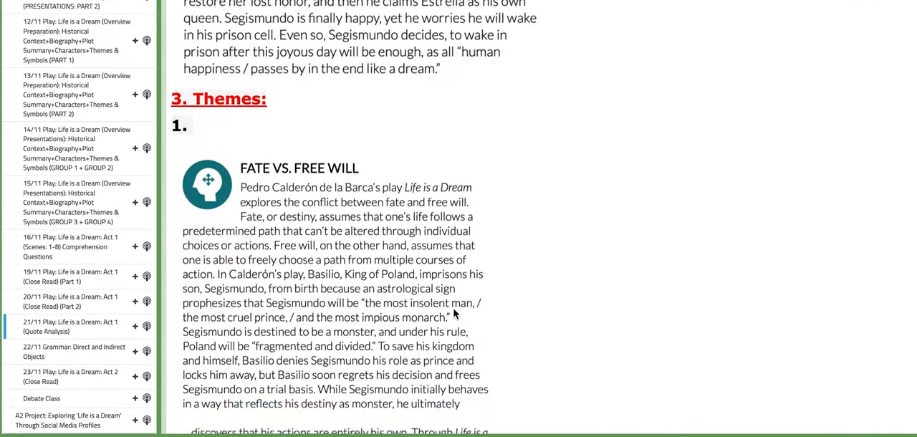
pyautogui.scroll(-3)
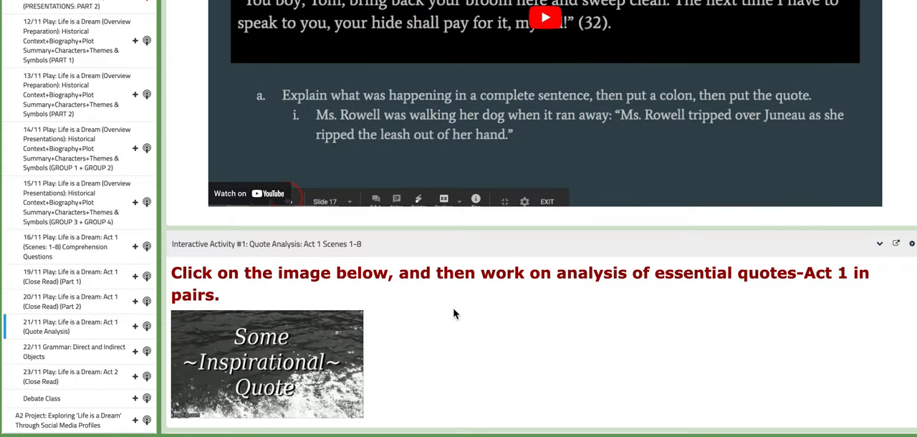
pyautogui.scroll(-3)
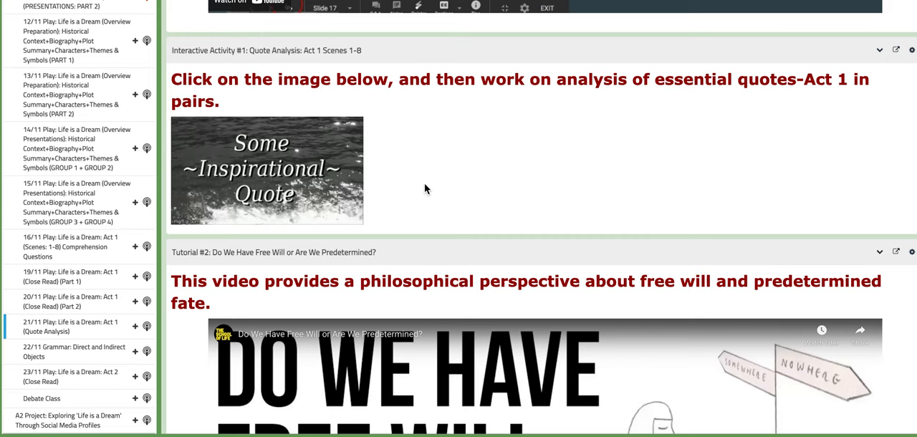
pyautogui.scroll(-3)
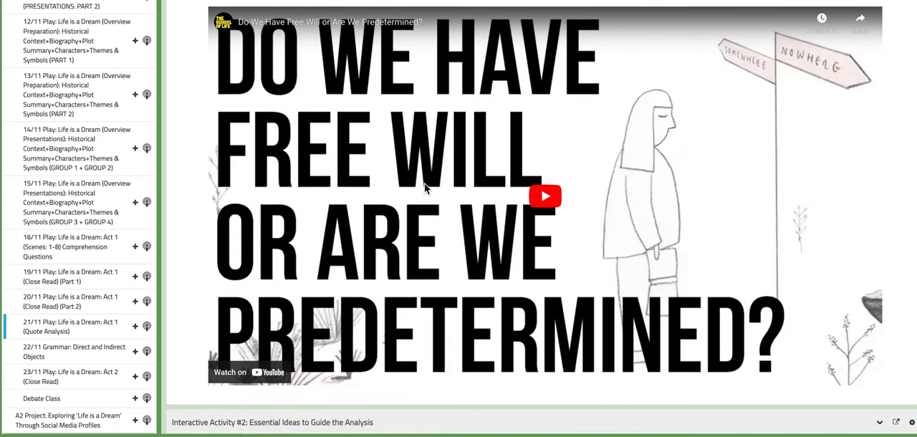
pyautogui.scroll(-3)
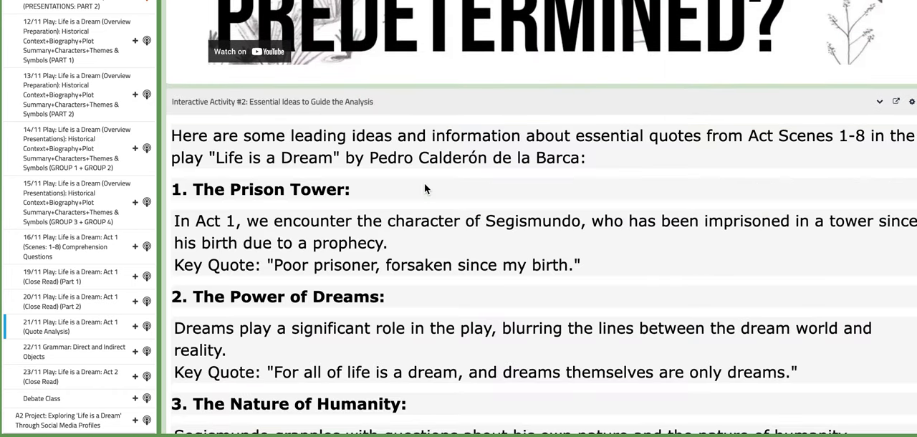
pyautogui.scroll(-3)
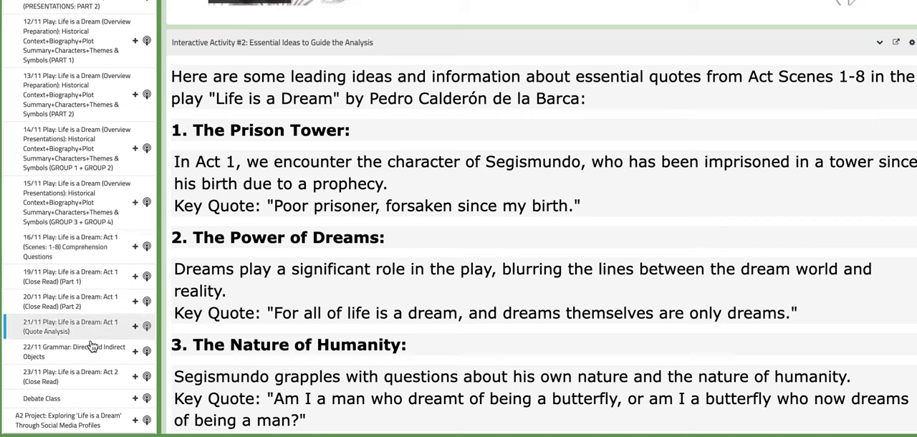
pyautogui.moveTo(74, 351)
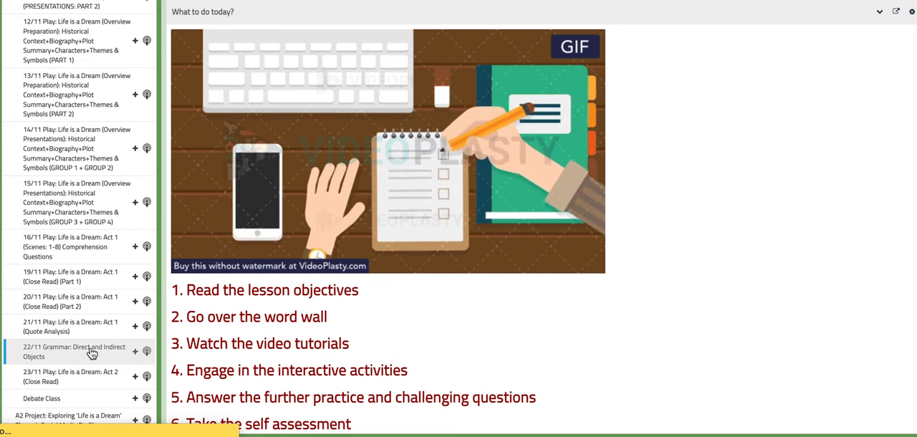
pyautogui.scroll(-3)
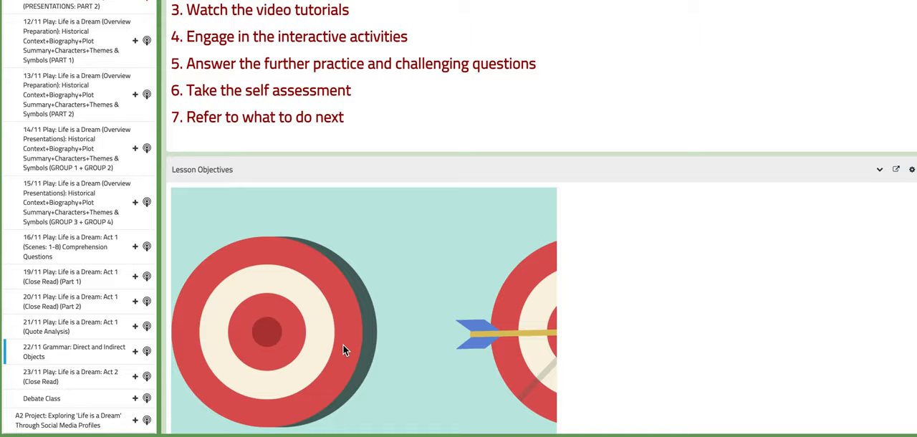
pyautogui.scroll(-3)
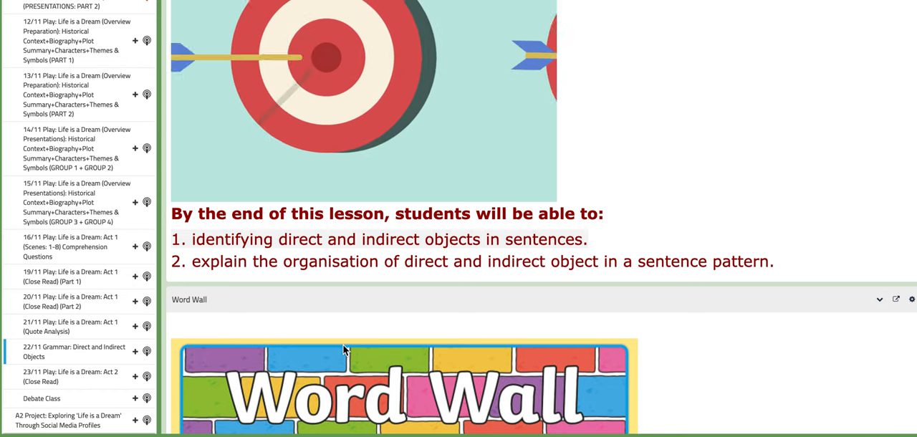
pyautogui.scroll(-3)
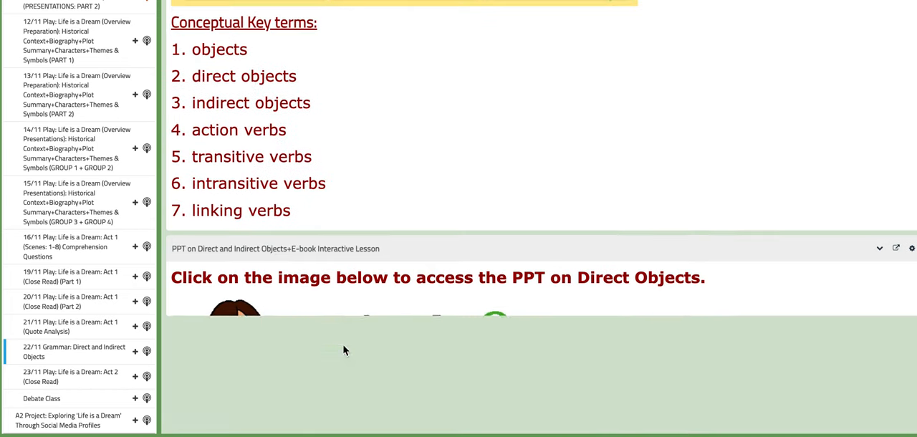
pyautogui.scroll(-3)
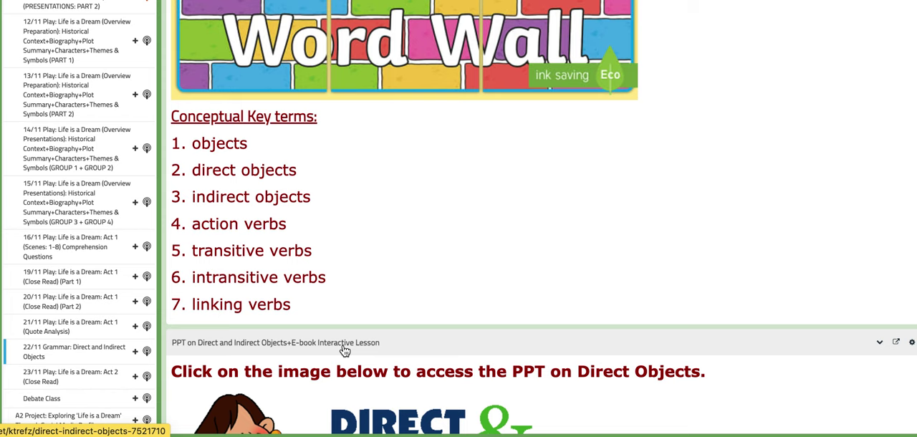
pyautogui.scroll(-3)
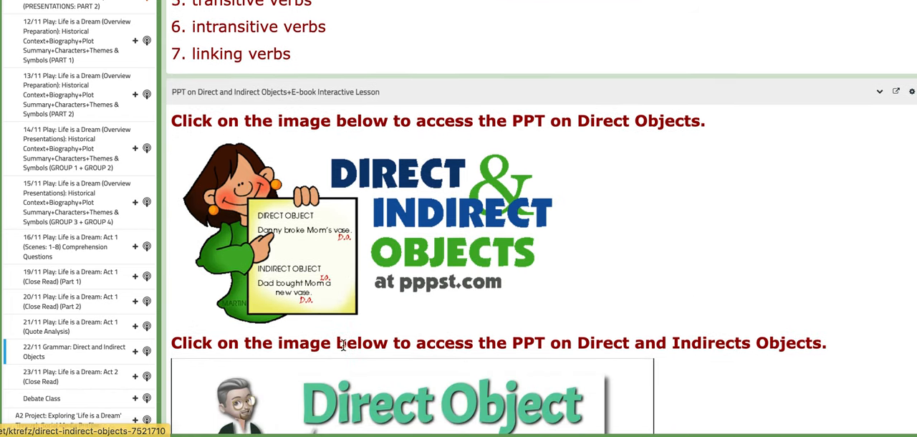
pyautogui.scroll(-3)
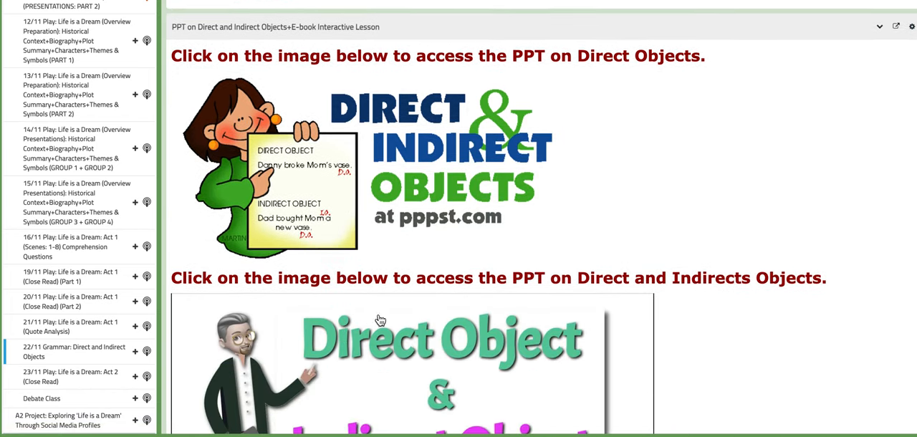
pyautogui.scroll(-3)
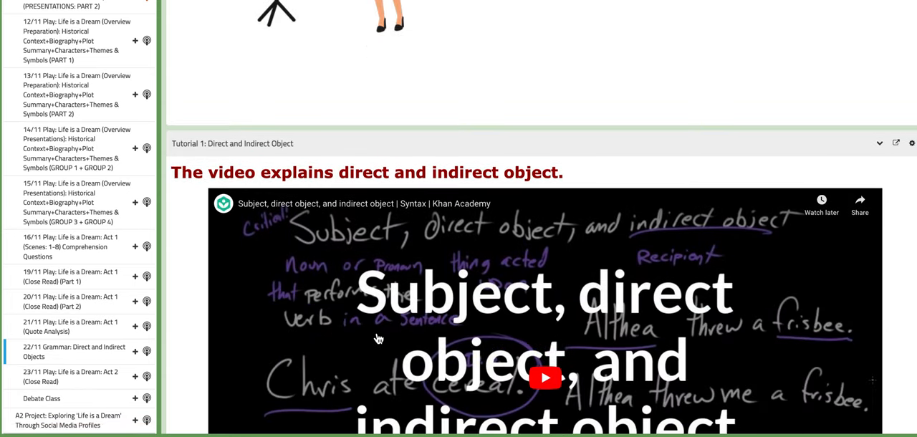
pyautogui.scroll(-3)
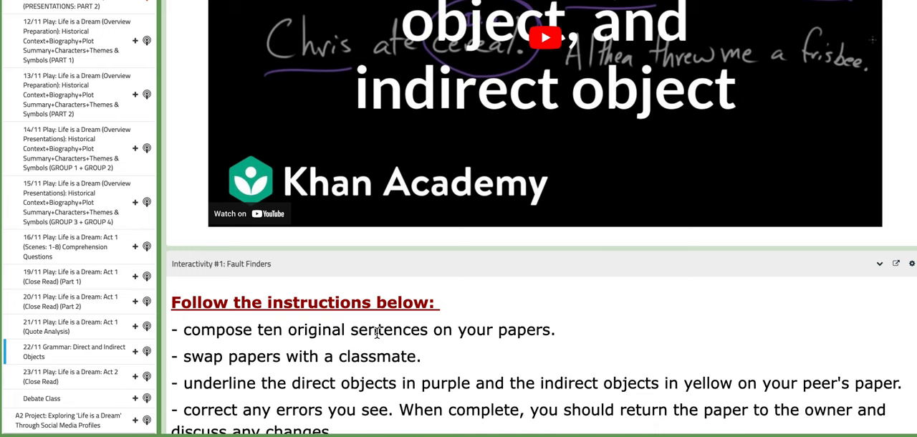
pyautogui.scroll(-3)
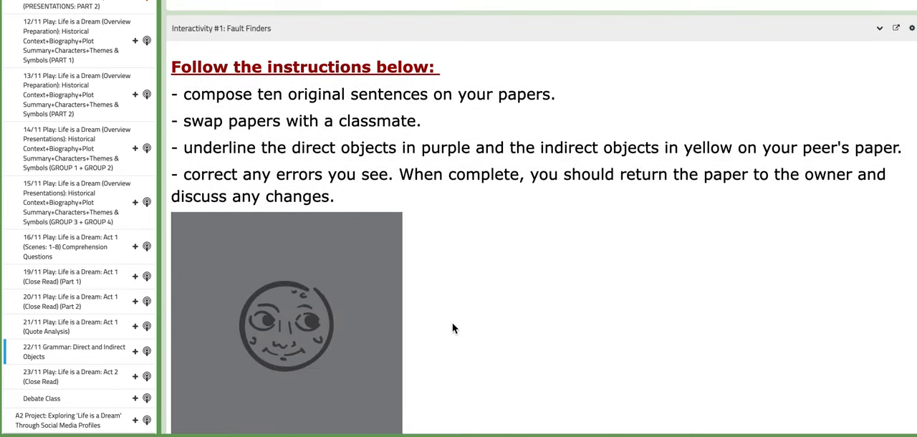
pyautogui.scroll(-3)
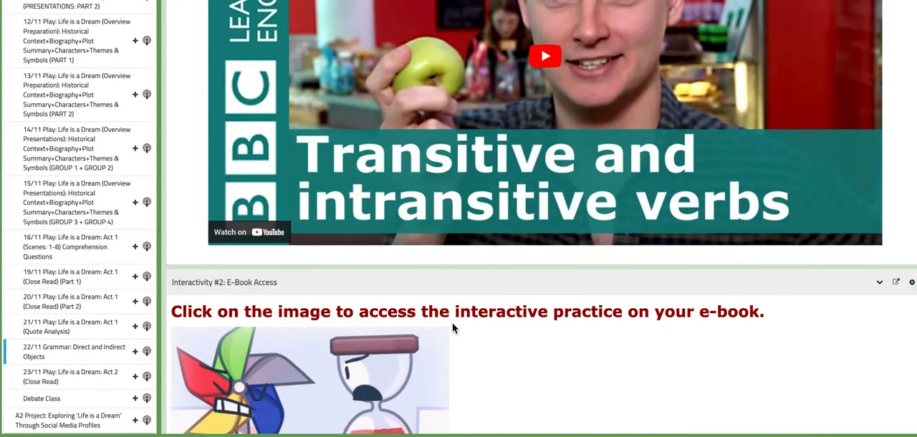
pyautogui.scroll(-3)
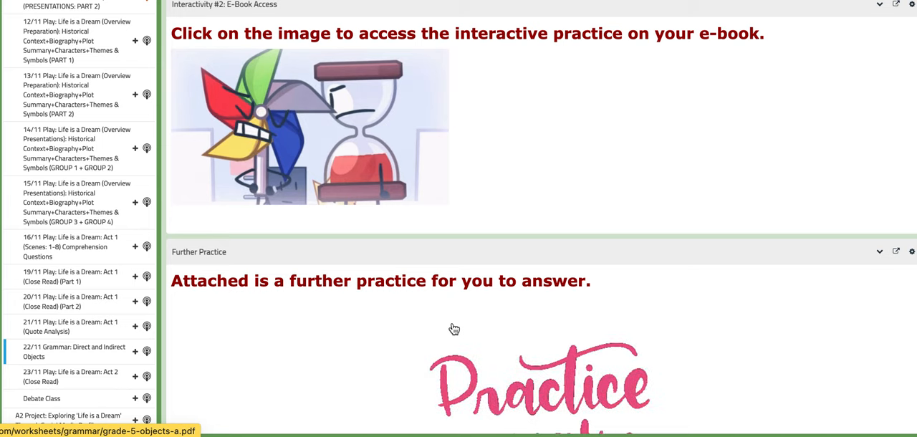
pyautogui.scroll(-3)
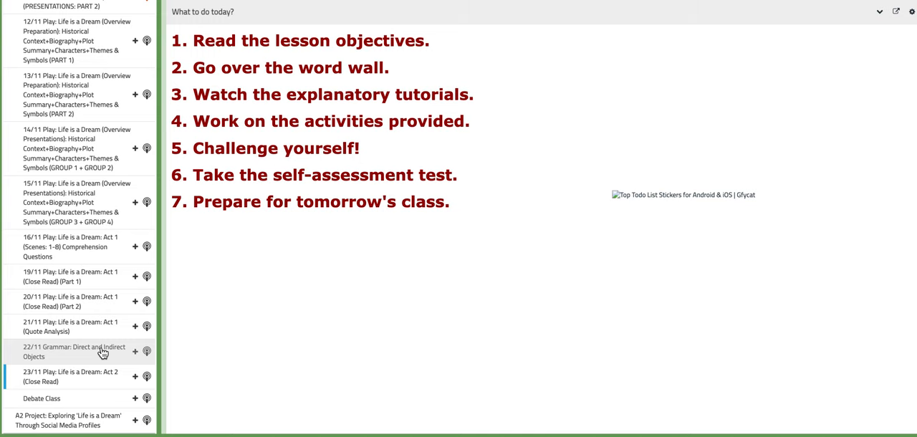
pyautogui.moveTo(472, 335)
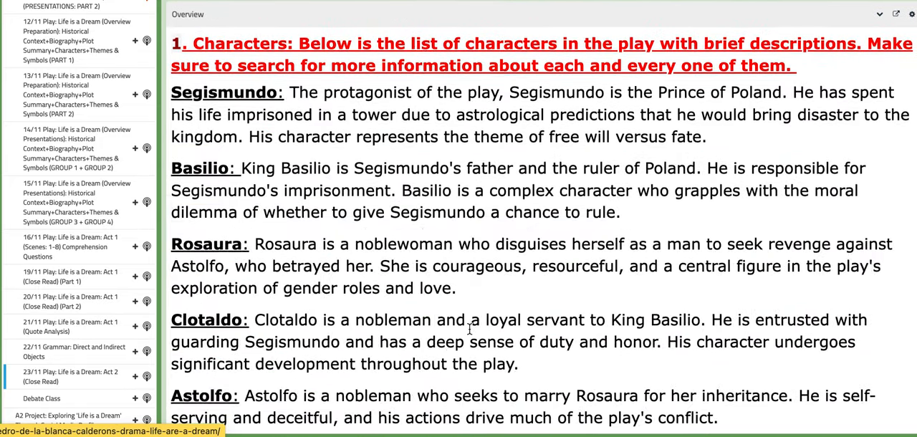
pyautogui.scroll(-3)
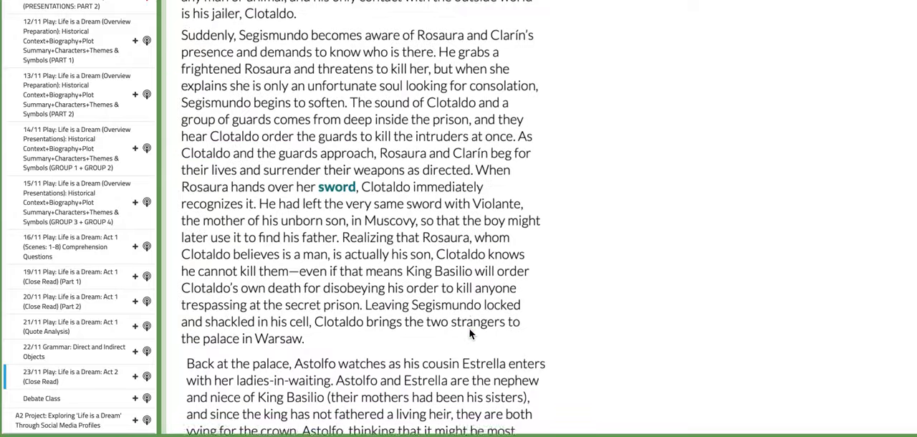
pyautogui.scroll(-3)
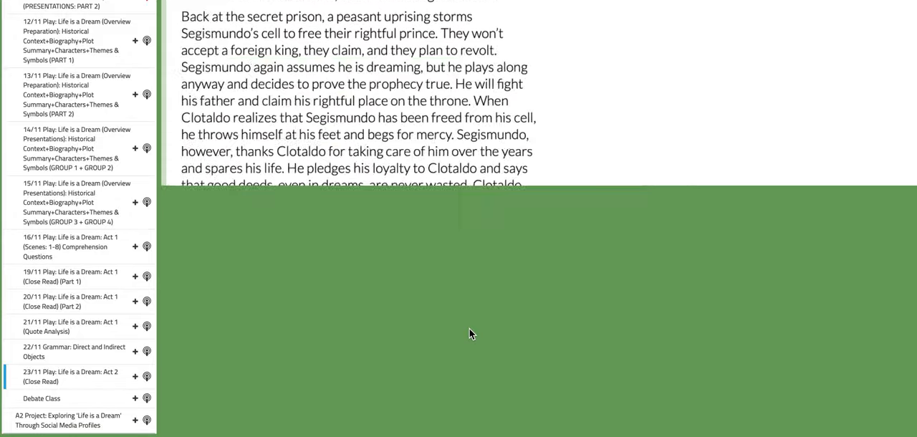
pyautogui.scroll(-3)
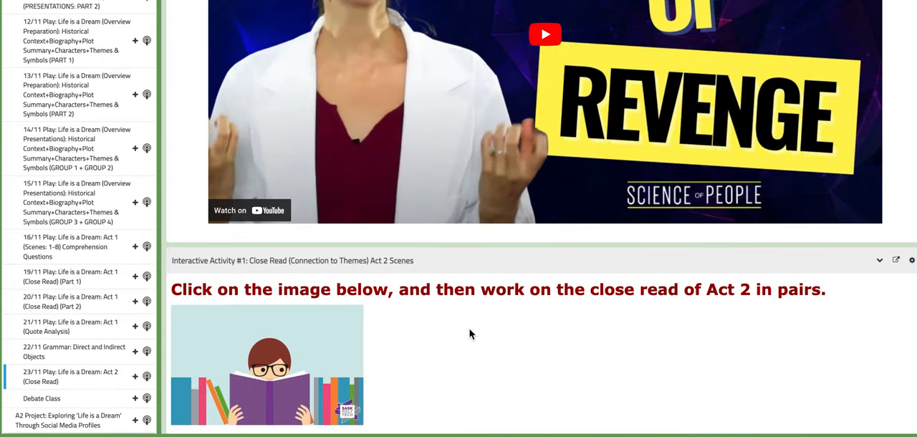
pyautogui.scroll(-3)
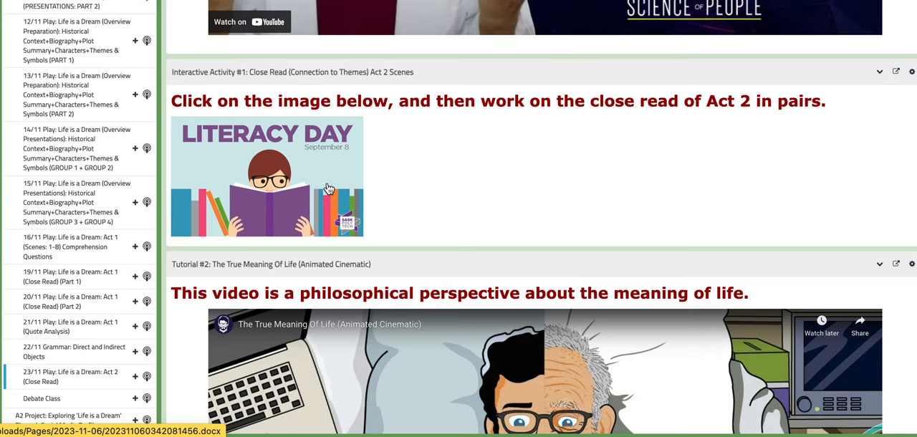
pyautogui.scroll(-3)
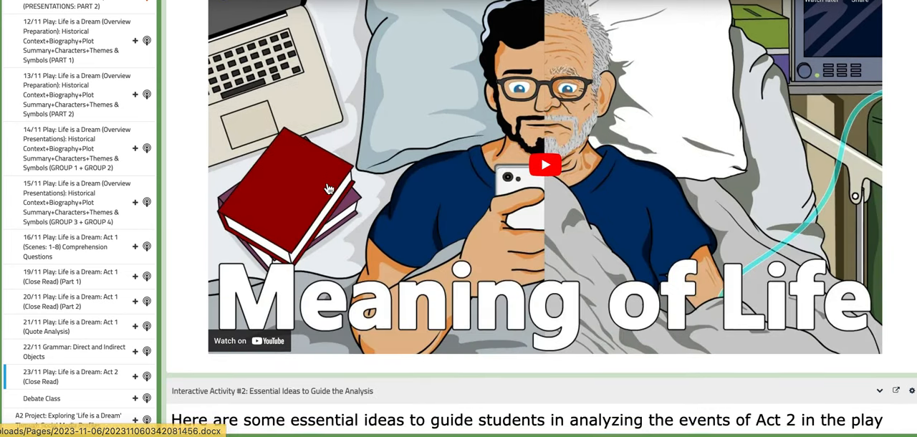
pyautogui.scroll(-3)
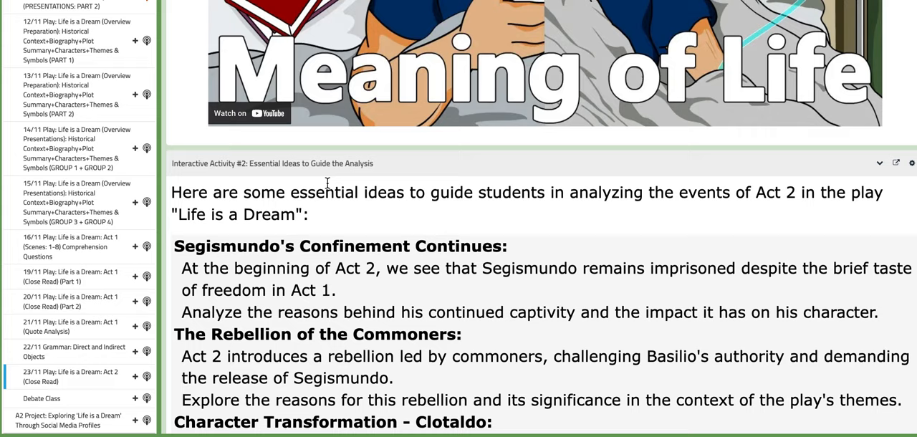
pyautogui.scroll(-3)
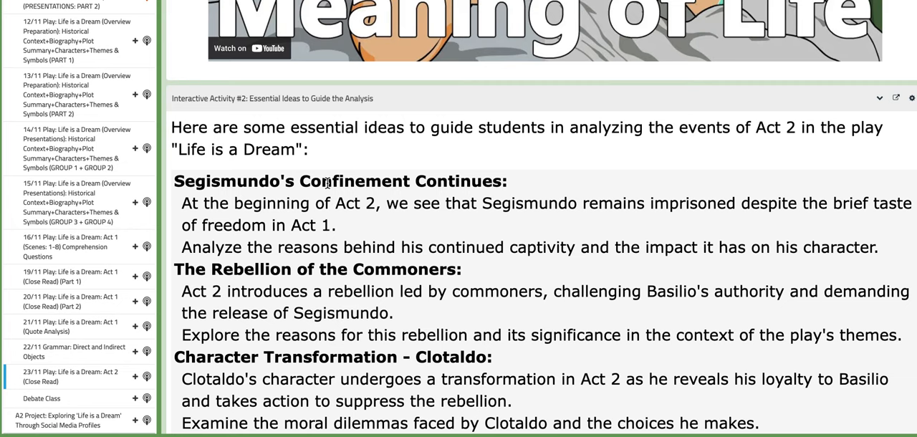
pyautogui.moveTo(396, 245)
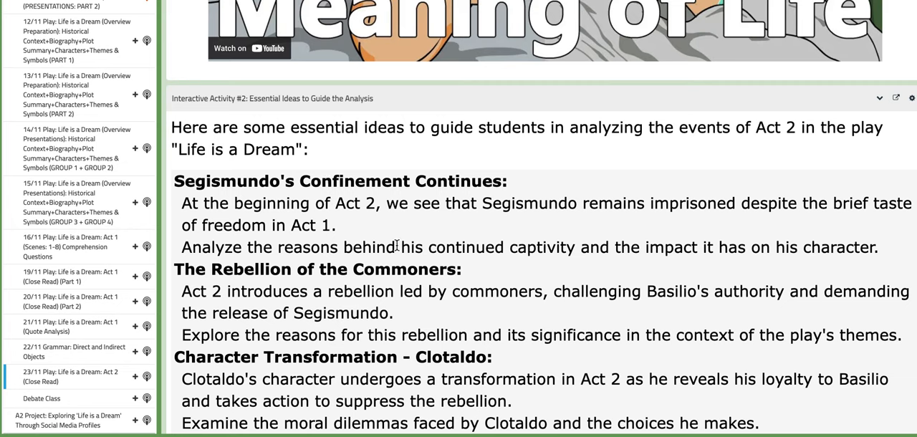
pyautogui.scroll(-3)
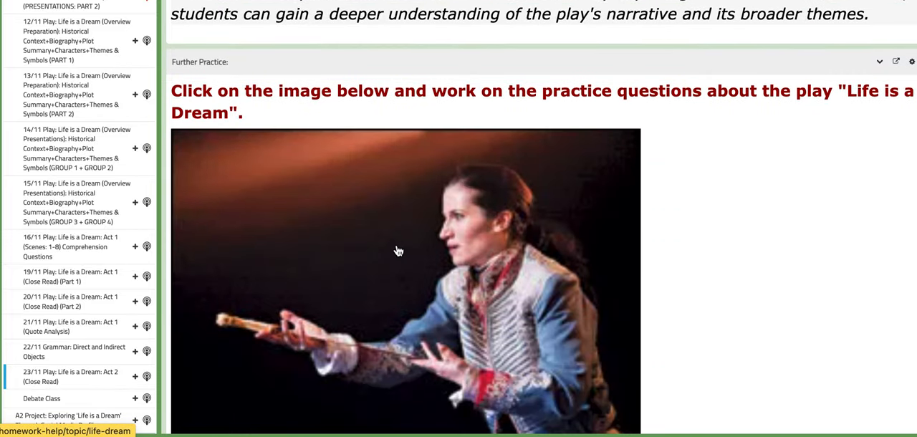
pyautogui.scroll(-3)
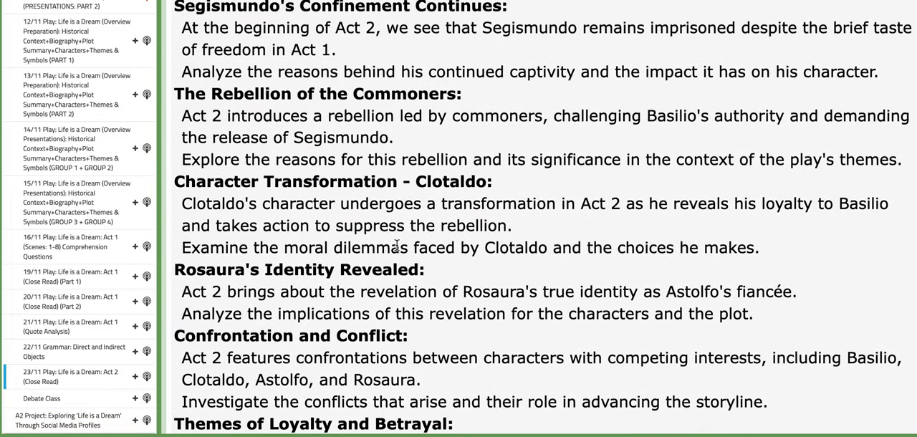